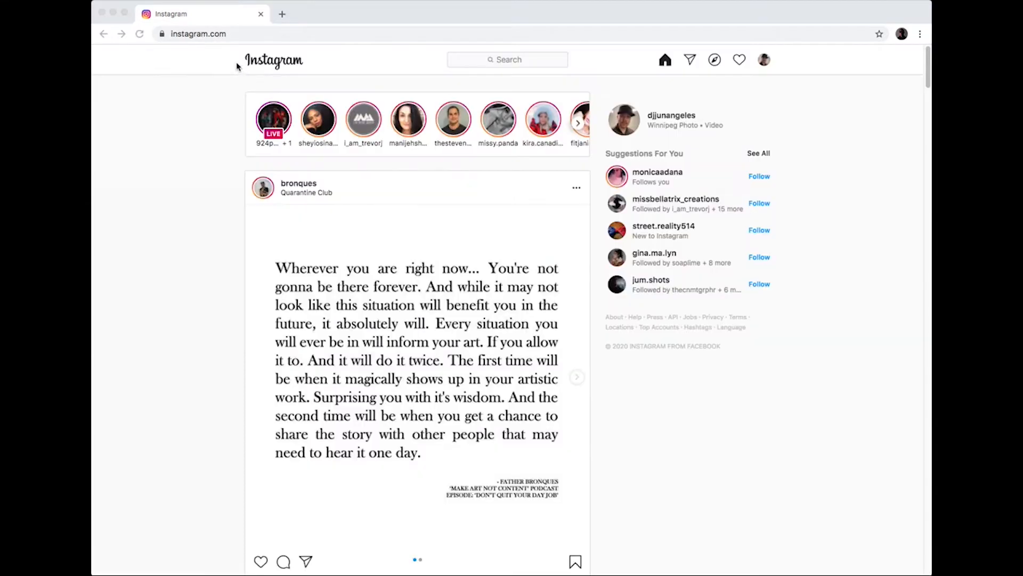
Reload the home feed from the Instagram logo so fresh posts and stories appear
{"action": "left_click", "coordinate": [222, 34]}
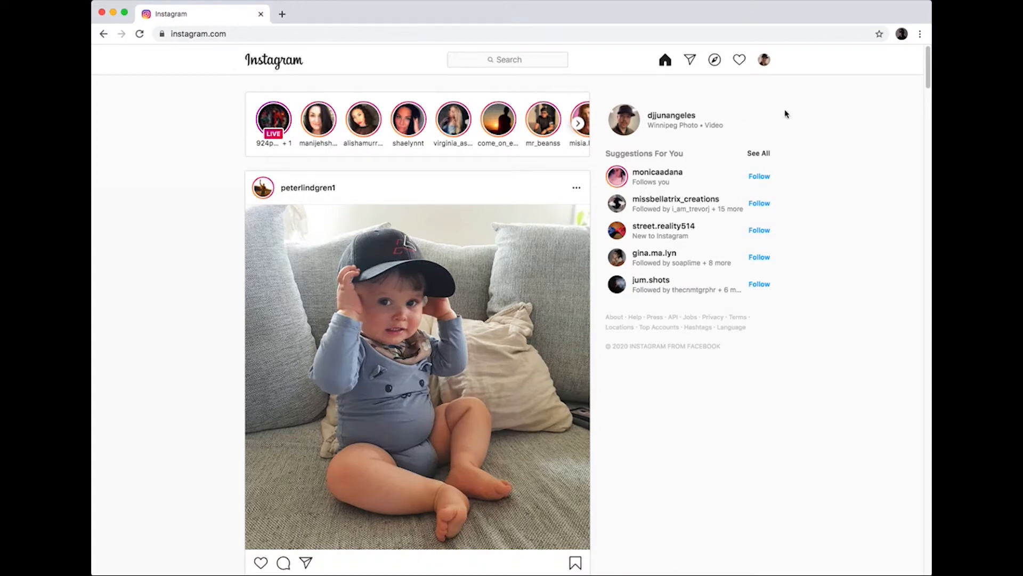
Go to your own profile page from the top navigation avatar
{"action": "left_click", "coordinate": [920, 33]}
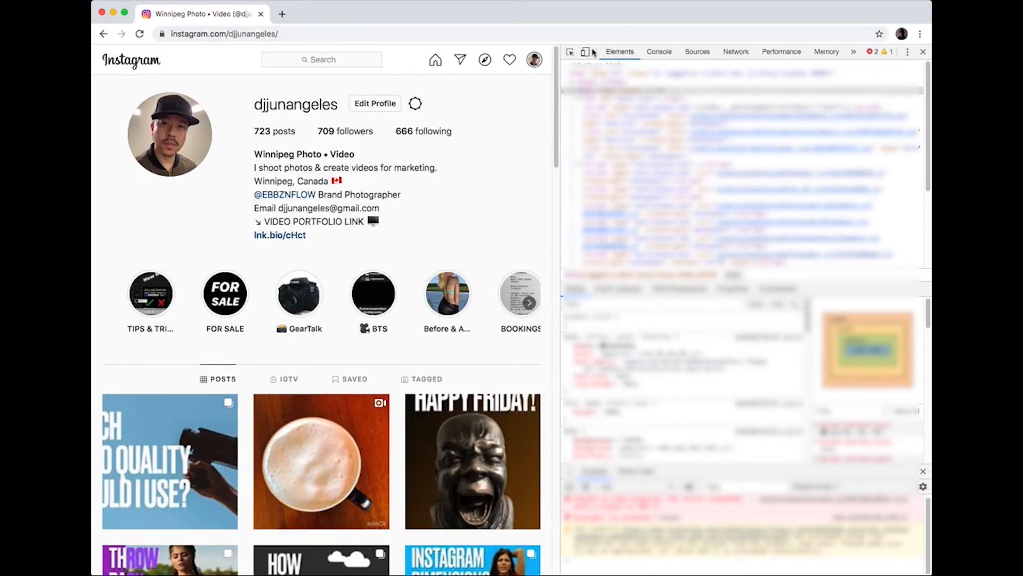
Emulate an iPhone 6/7/8 screen in DevTools and reload the profile in mobile layout
{"action": "left_click", "coordinate": [585, 51]}
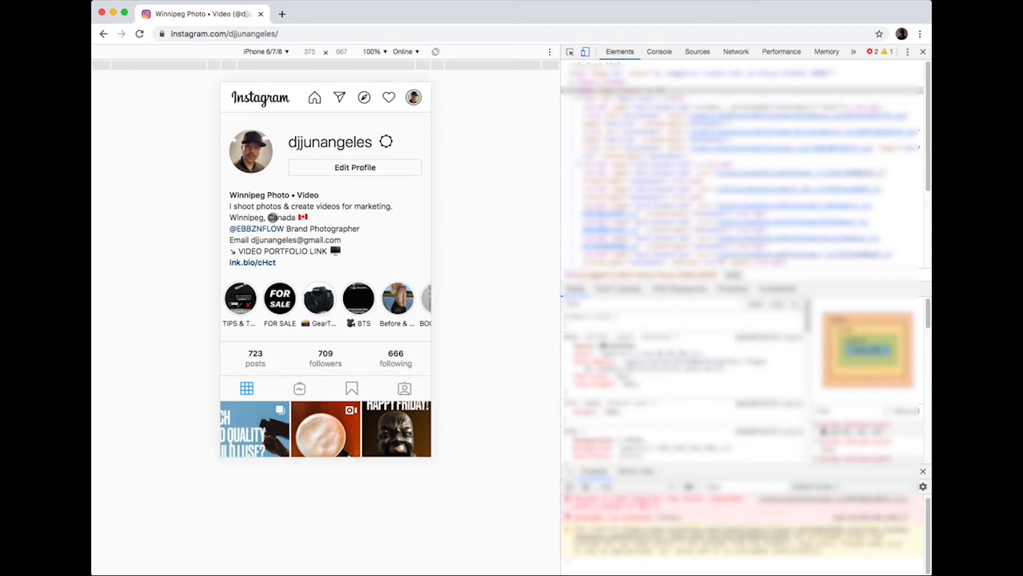
{"action": "left_click", "coordinate": [266, 51]}
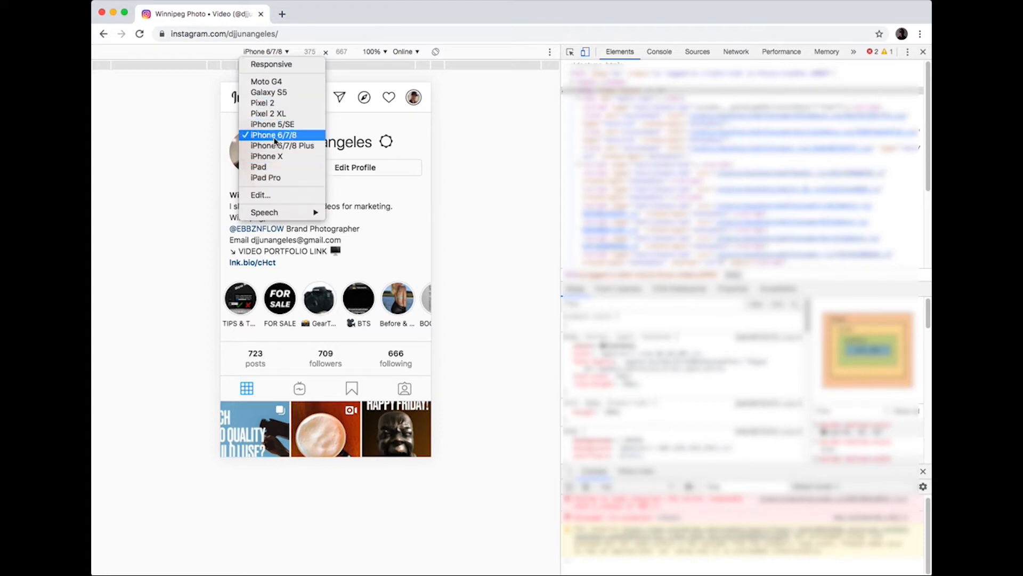
{"action": "left_click", "coordinate": [272, 134]}
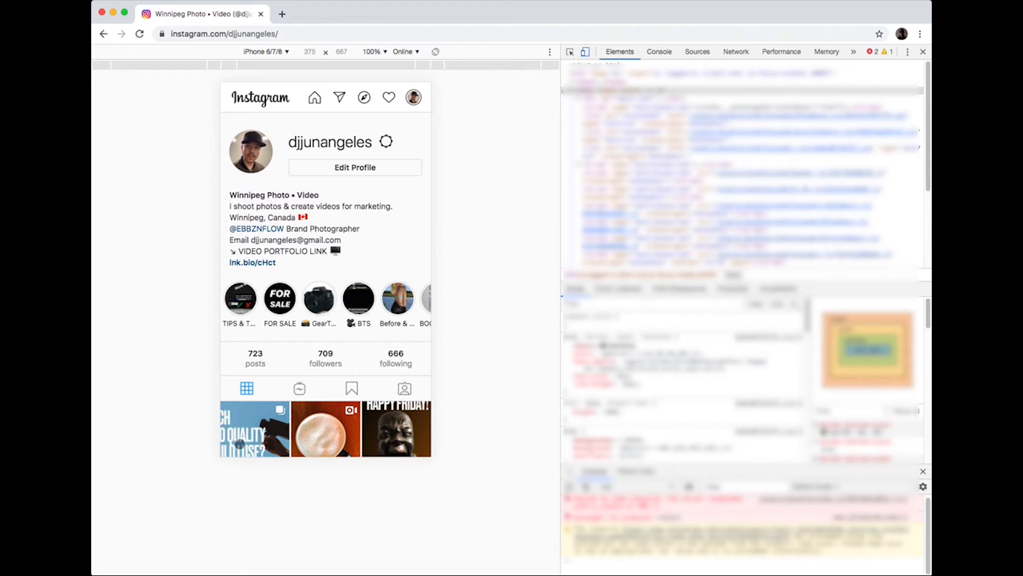
{"action": "left_click", "coordinate": [139, 35]}
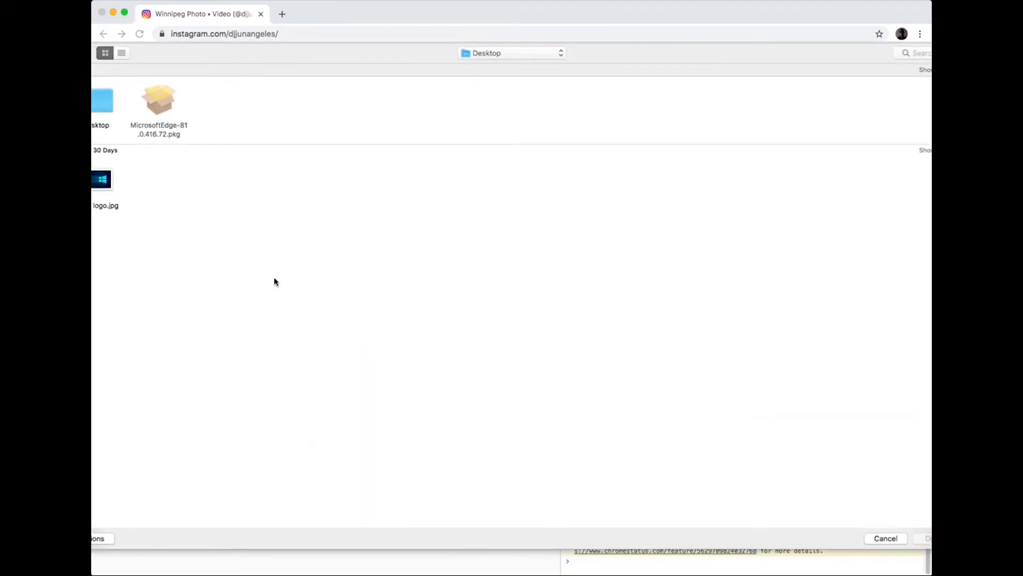
Select the Windows logo .jpg from the Desktop and confirm it for upload
{"action": "left_click", "coordinate": [102, 179]}
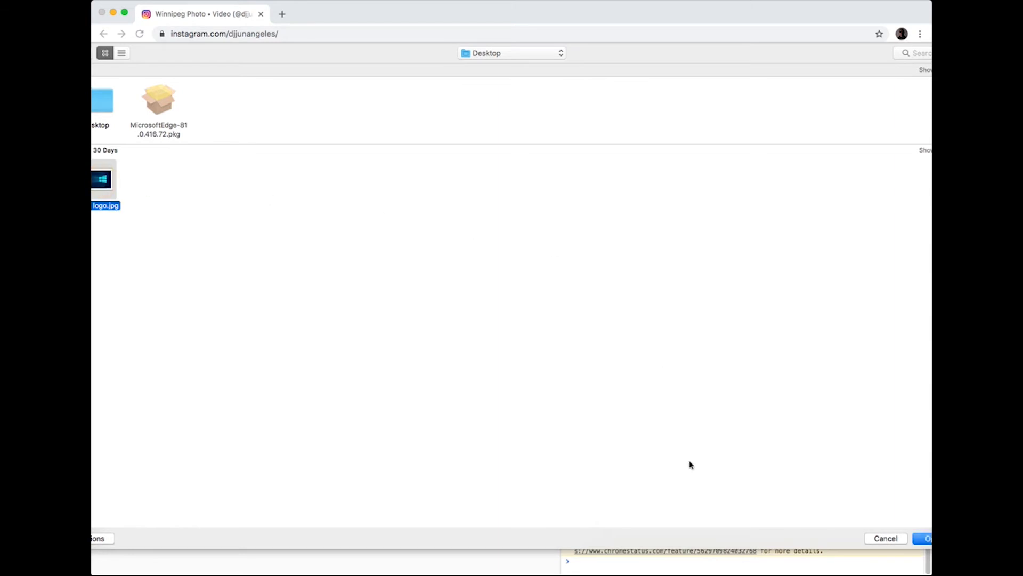
{"action": "left_click", "coordinate": [925, 537]}
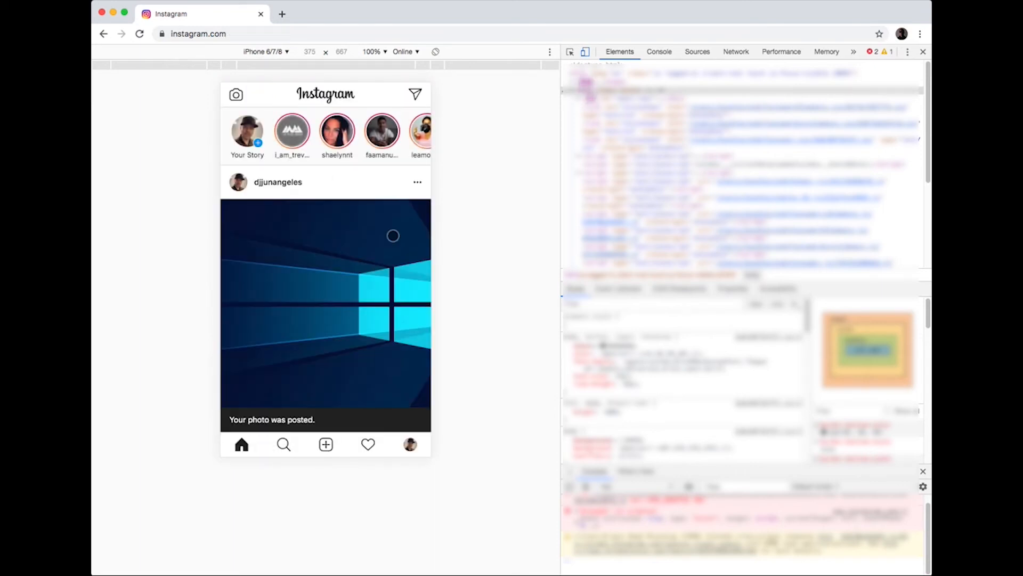
{"action": "mouse_move", "coordinate": [305, 340]}
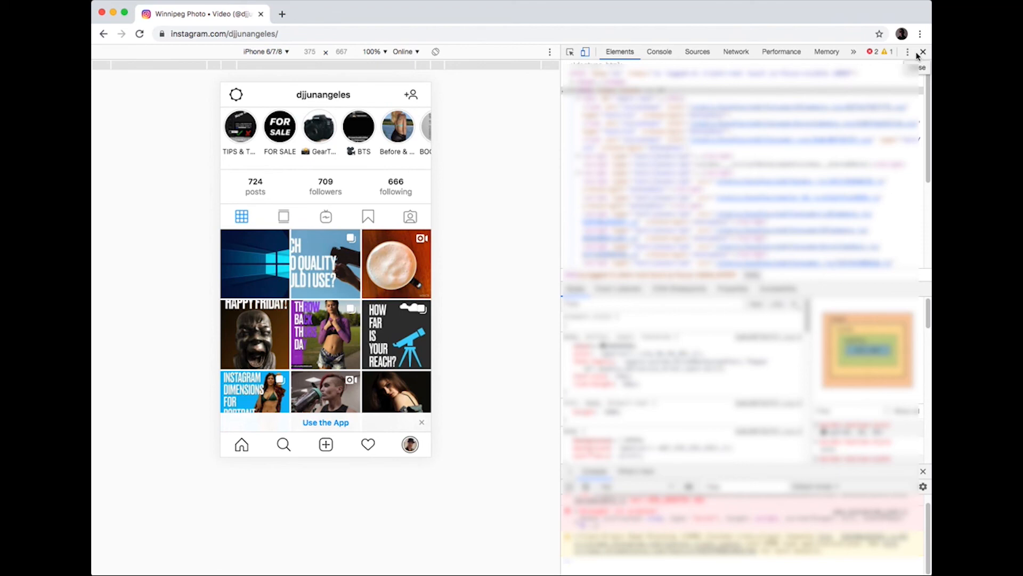
Close DevTools so the profile grid with the new post shows at desktop size
{"action": "left_click", "coordinate": [923, 51]}
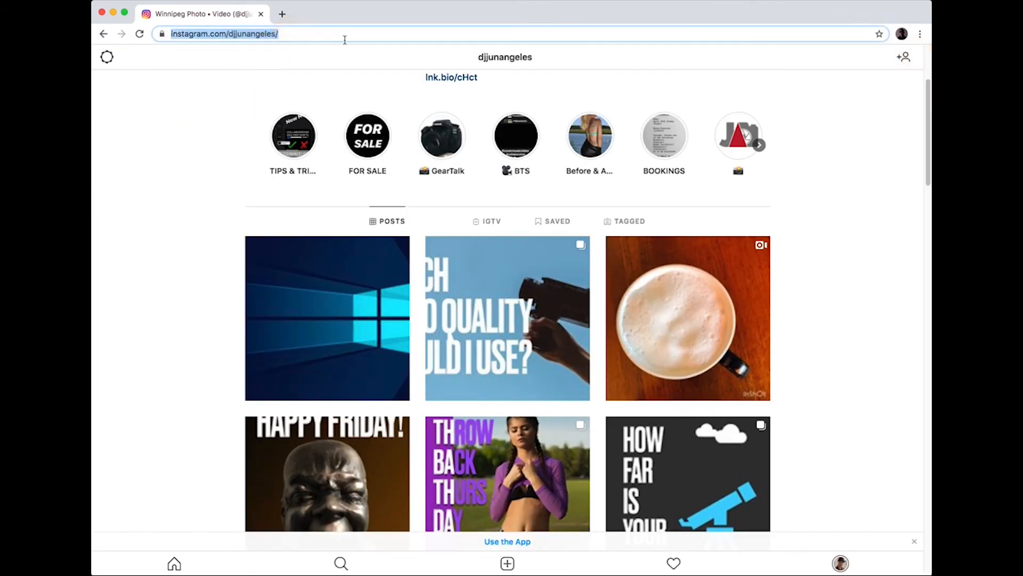